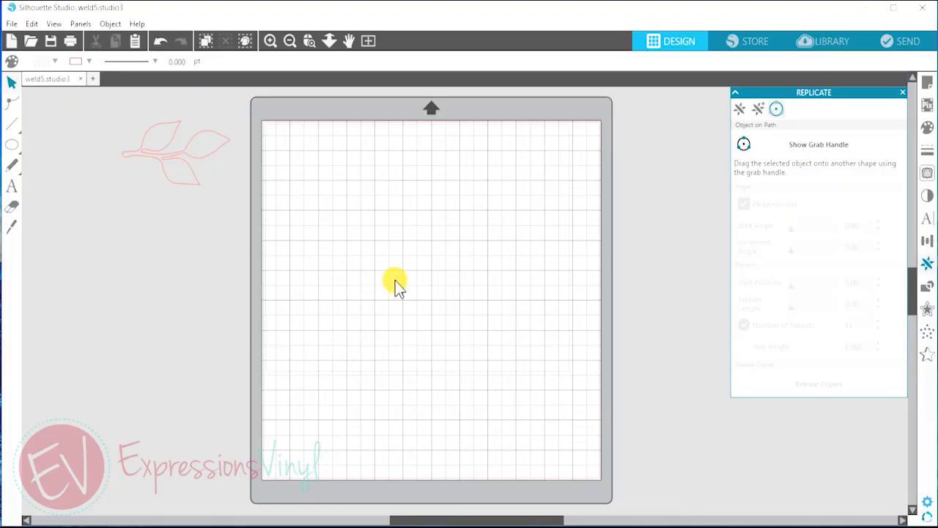
{"action": "mouse_move", "coordinate": [300, 284]}
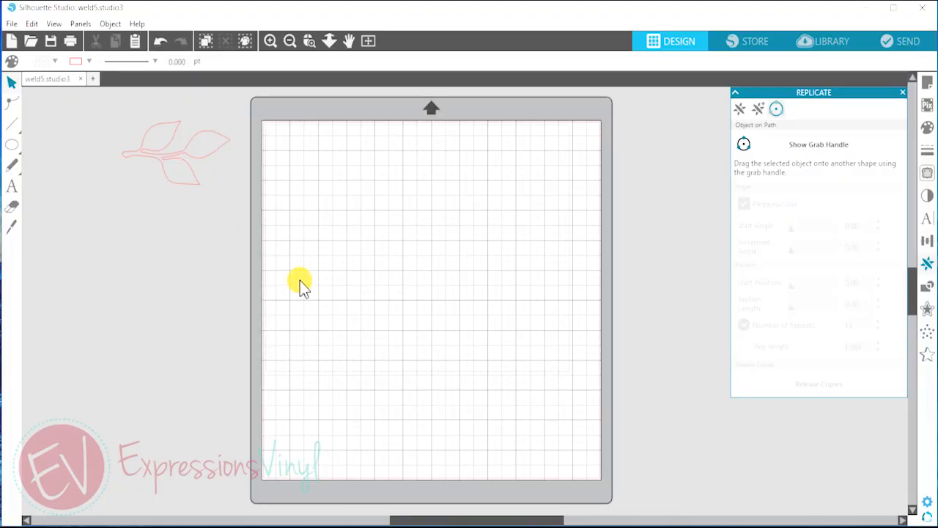
{"action": "mouse_move", "coordinate": [323, 224]}
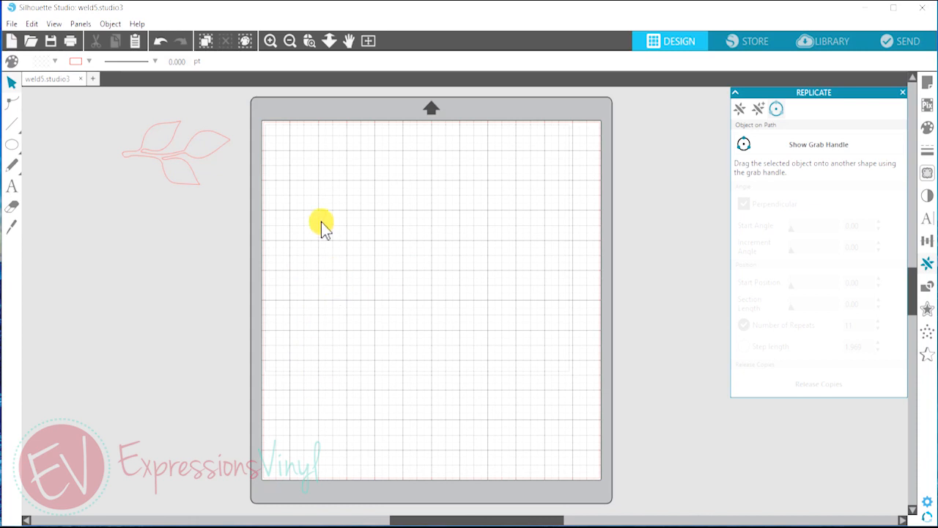
{"action": "mouse_move", "coordinate": [424, 198]}
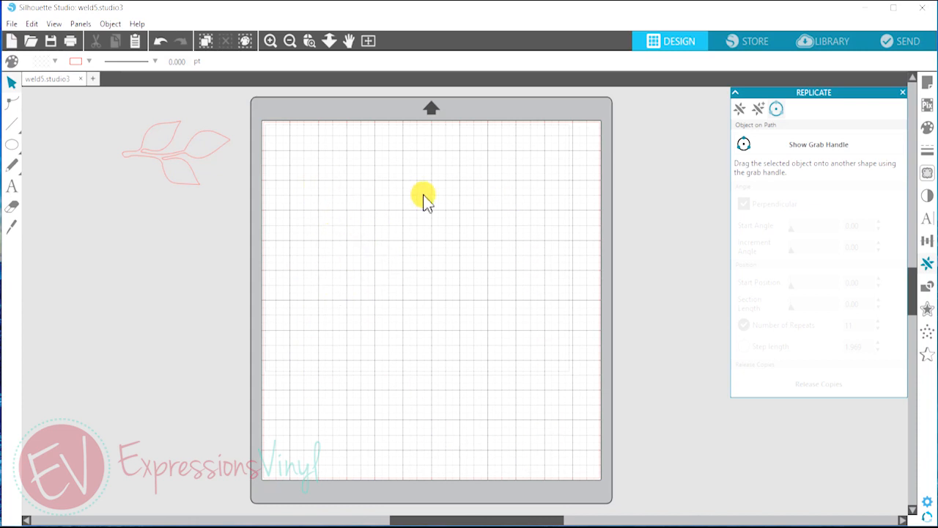
{"action": "mouse_move", "coordinate": [131, 123]}
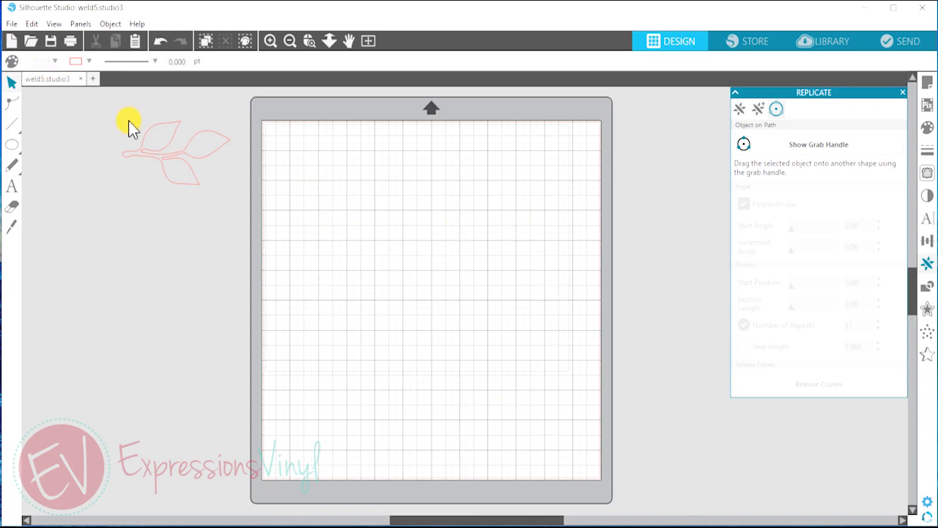
Draw a roughly 10.35 by 10.46 inch circle with the Ellipse tool and select it.
{"action": "left_click", "coordinate": [168, 147]}
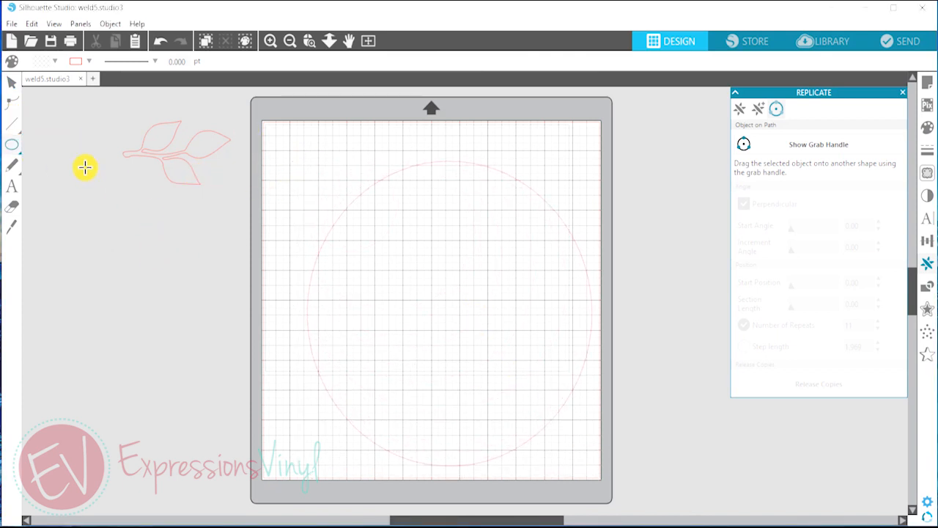
{"action": "left_click", "coordinate": [377, 161]}
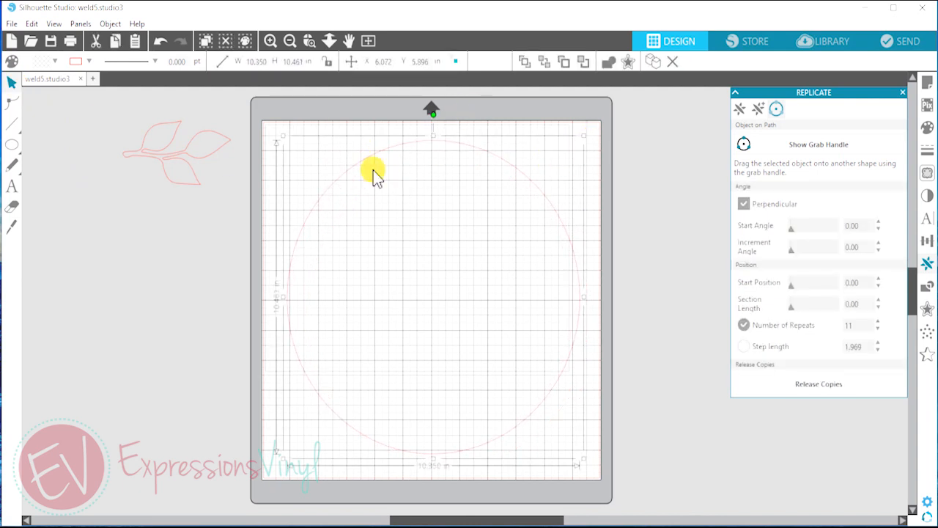
Place the leaf sprig on the circle's top edge and select it with the circle.
{"action": "left_click_drag", "start_coordinate": [374, 172], "coordinate": [429, 154]}
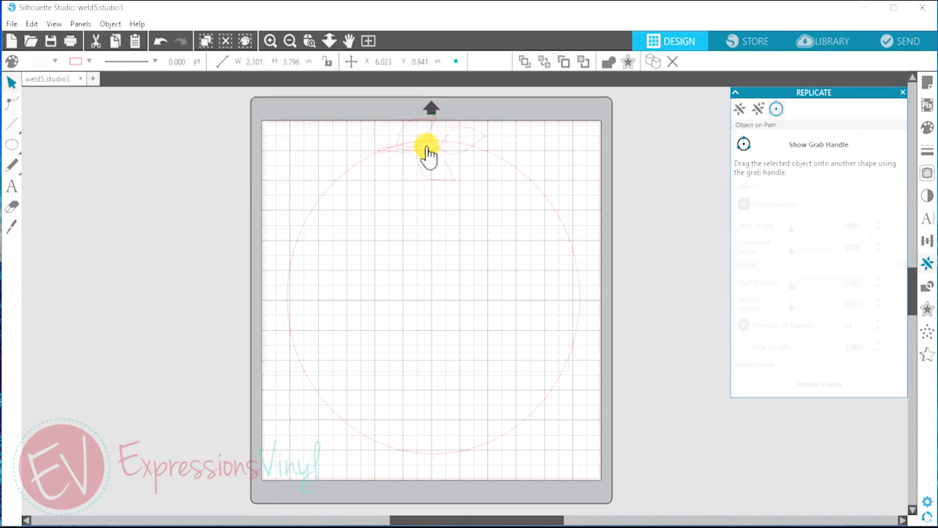
{"action": "left_click_drag", "start_coordinate": [427, 152], "coordinate": [427, 141]}
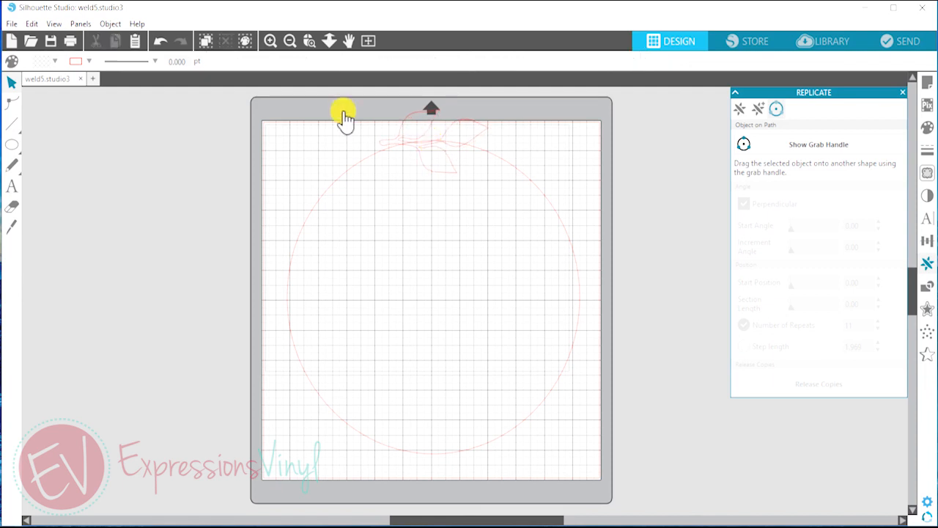
{"action": "mouse_move", "coordinate": [451, 162]}
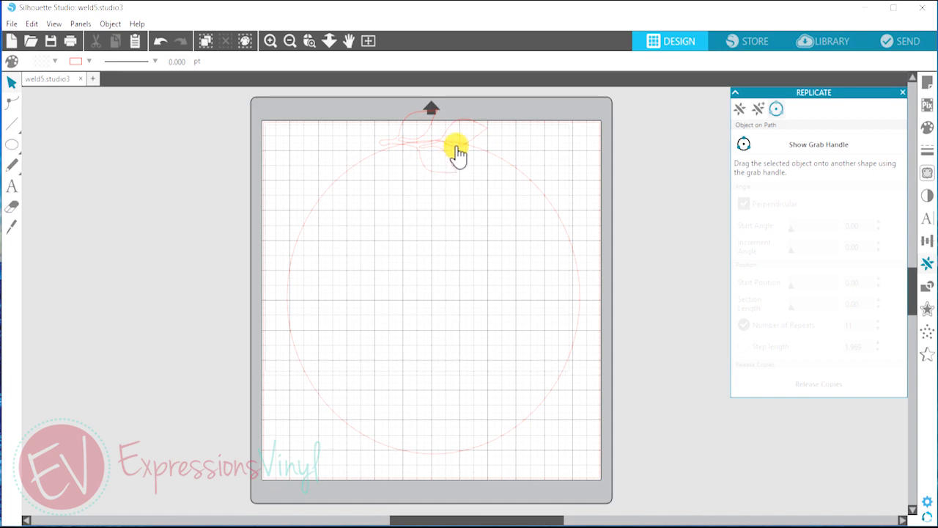
{"action": "left_click", "coordinate": [454, 145]}
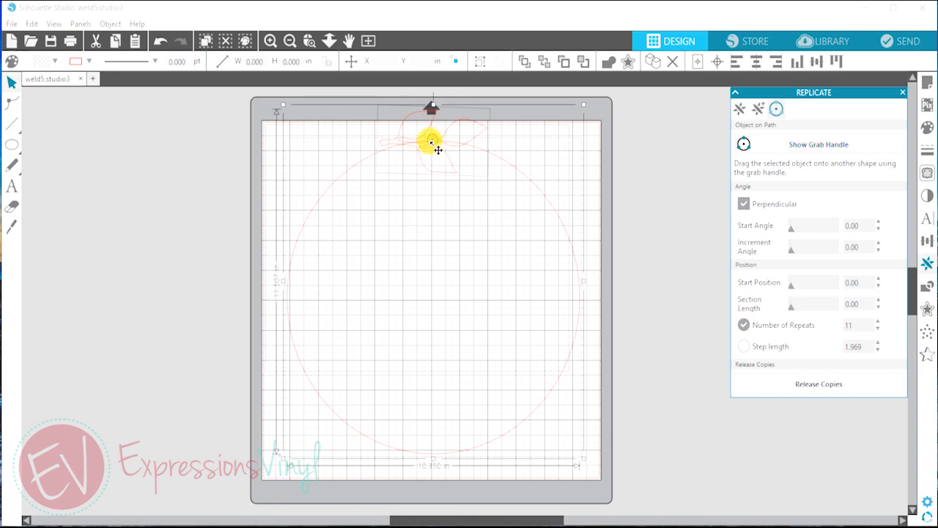
Attach the leaf to the circle via Object on Path with 11 repeats.
{"action": "left_click_drag", "start_coordinate": [431, 143], "coordinate": [345, 114]}
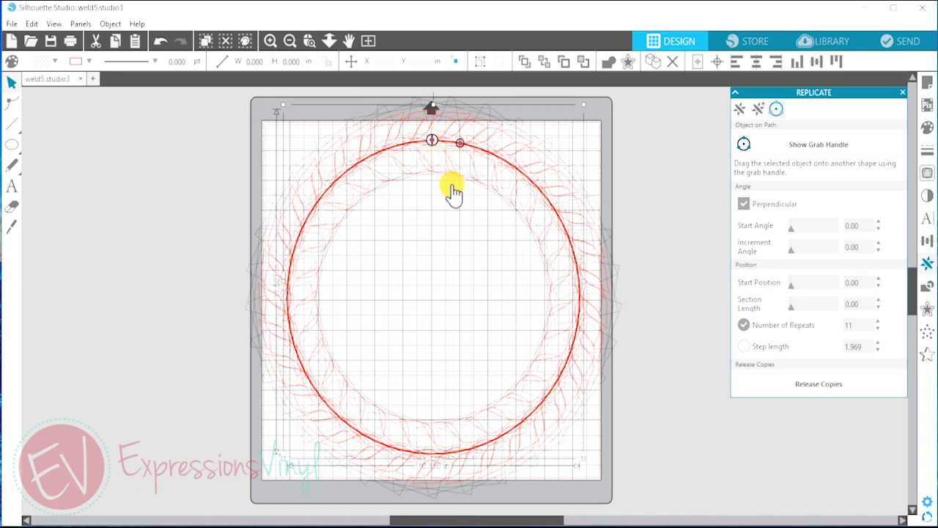
{"action": "mouse_move", "coordinate": [498, 192]}
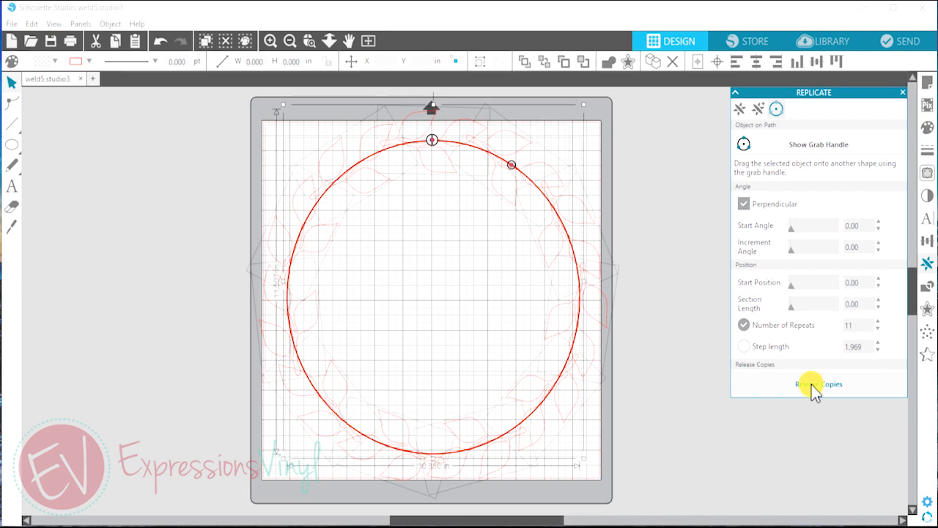
Release the leaf copies as separate shapes and clear the moved guide circle's selection.
{"action": "left_click", "coordinate": [818, 383]}
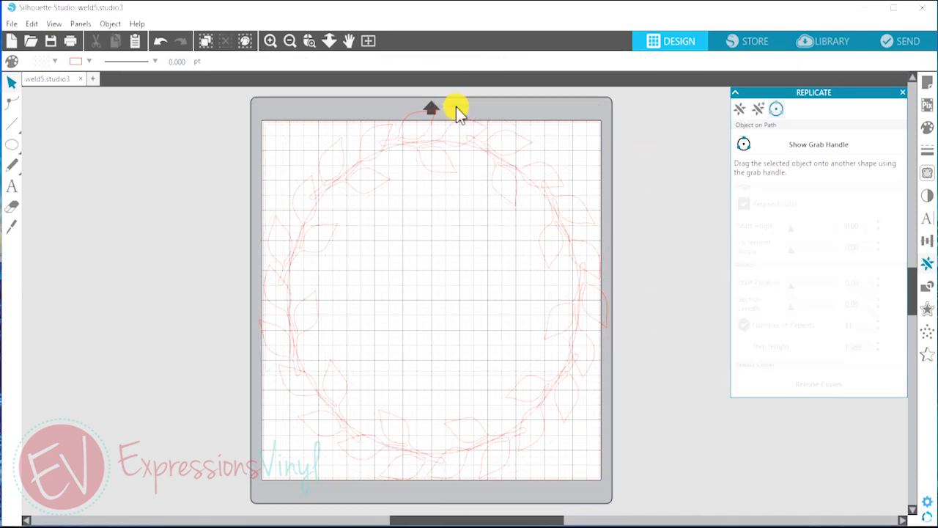
{"action": "mouse_move", "coordinate": [515, 432]}
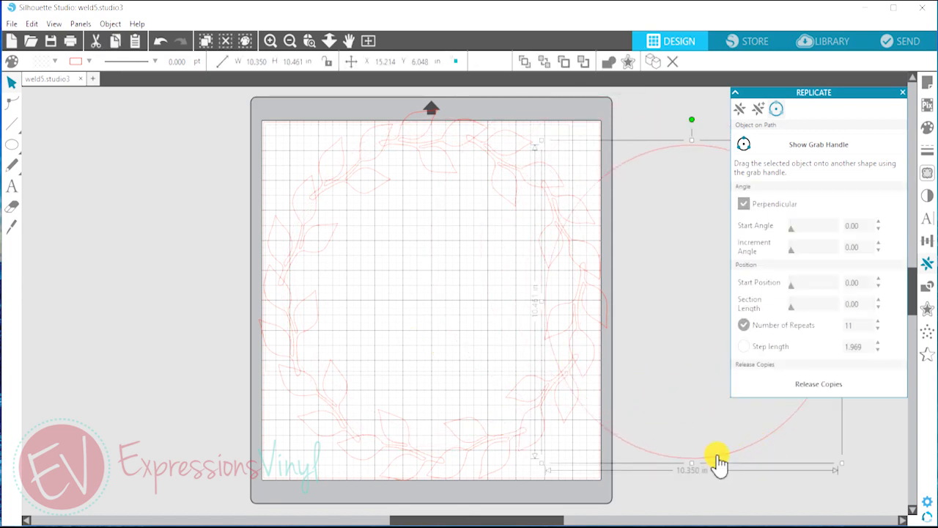
{"action": "left_click", "coordinate": [363, 224]}
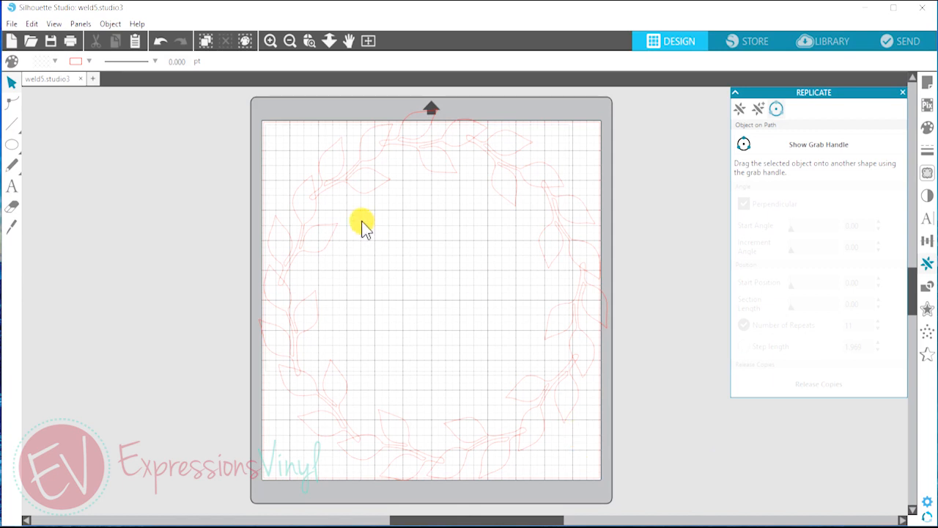
{"action": "mouse_move", "coordinate": [597, 377]}
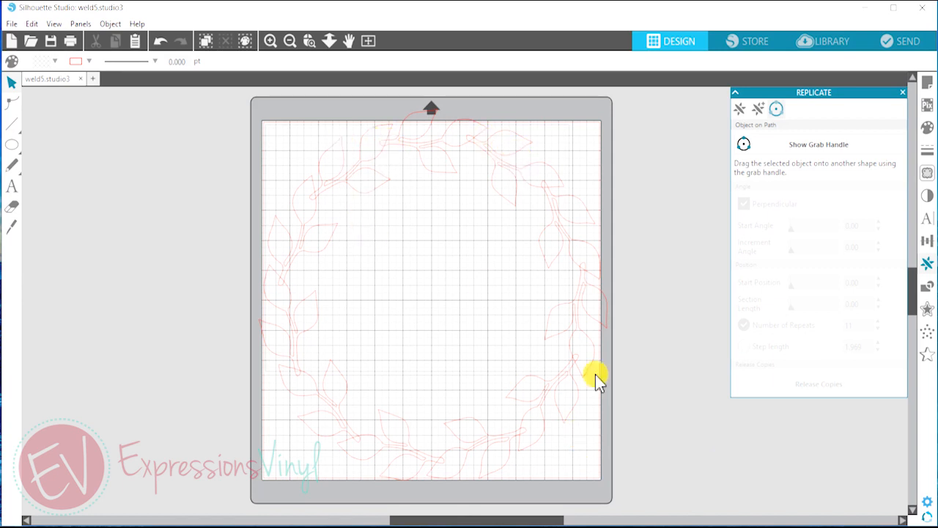
{"action": "mouse_move", "coordinate": [545, 183]}
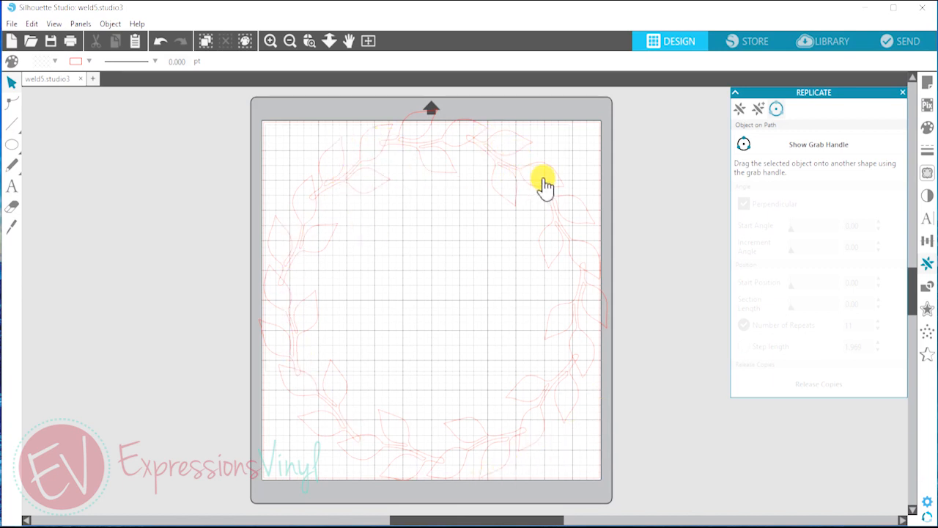
Select every leaf in the wreath and group them through the context menu.
{"action": "left_click", "coordinate": [546, 183]}
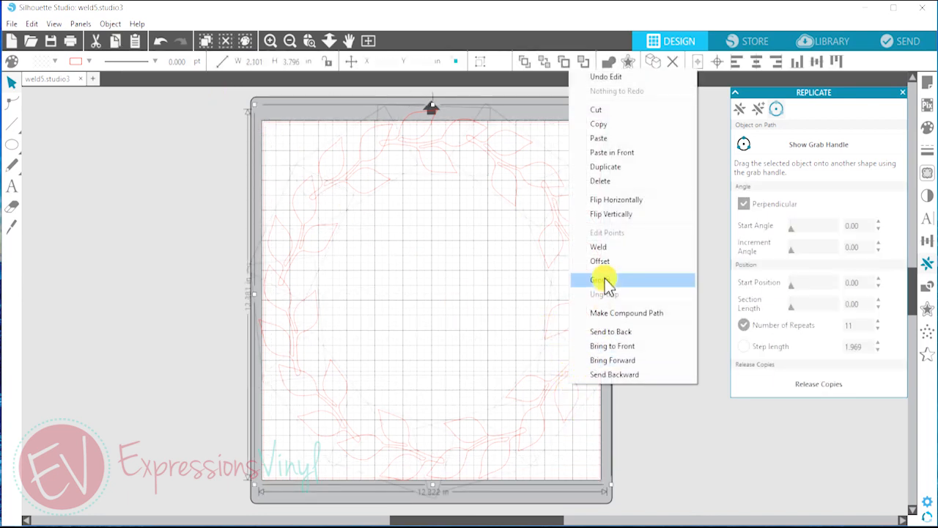
{"action": "left_click", "coordinate": [604, 280]}
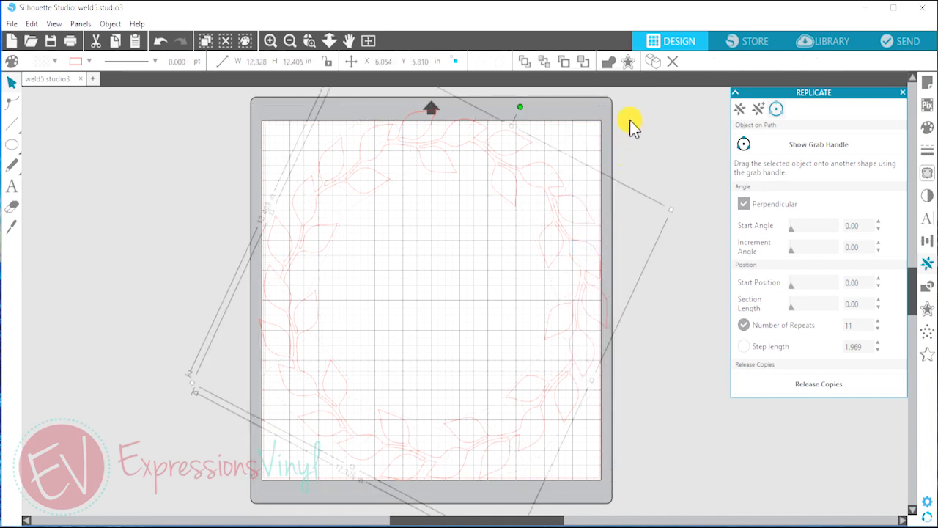
{"action": "mouse_move", "coordinate": [374, 143]}
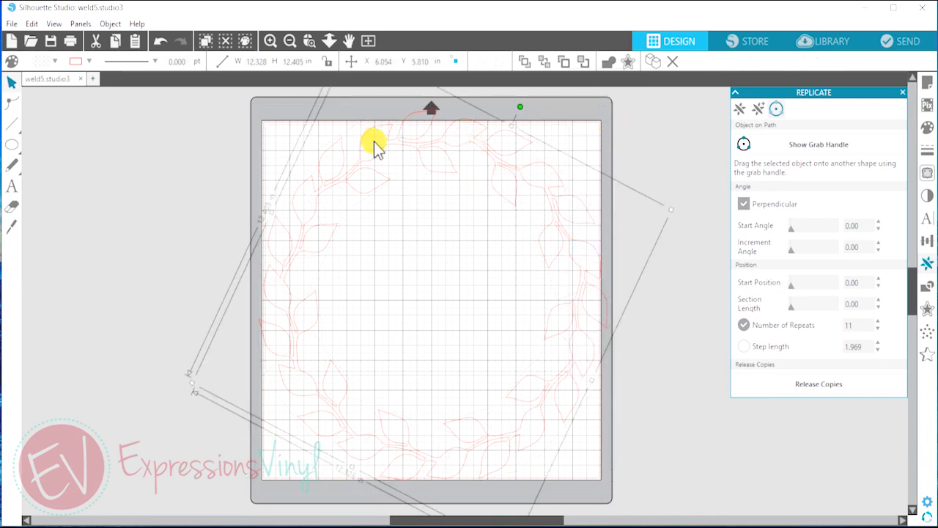
{"action": "mouse_move", "coordinate": [297, 396]}
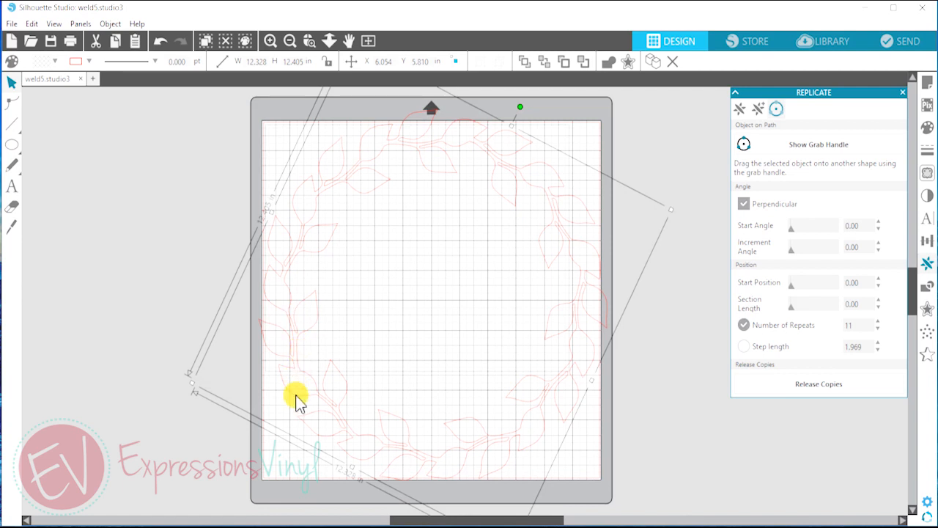
{"action": "mouse_move", "coordinate": [521, 264]}
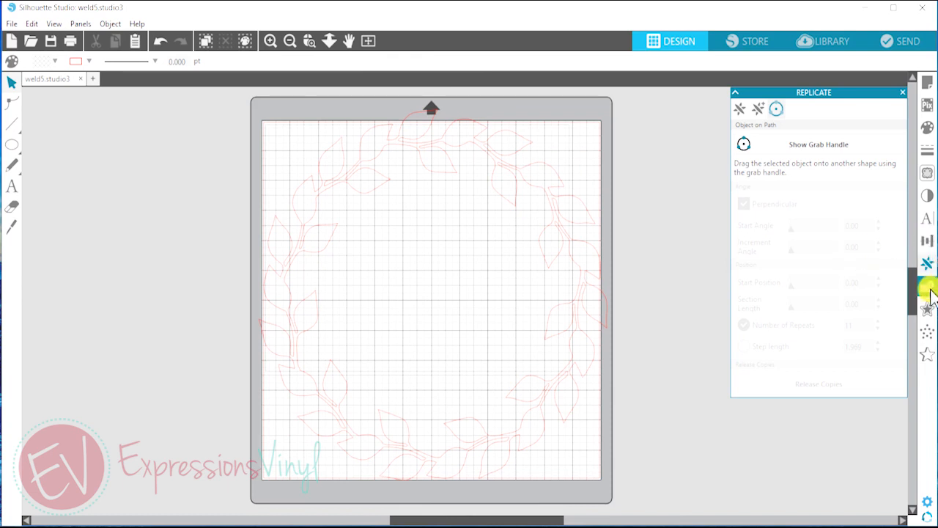
Open the Modify panel's shape-combining options from the right sidebar.
{"action": "left_click", "coordinate": [927, 287]}
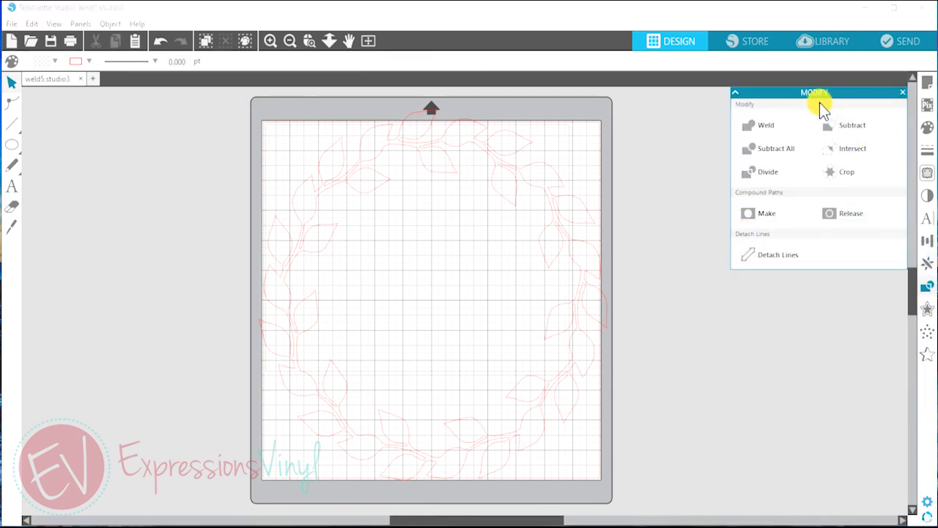
{"action": "mouse_move", "coordinate": [587, 165]}
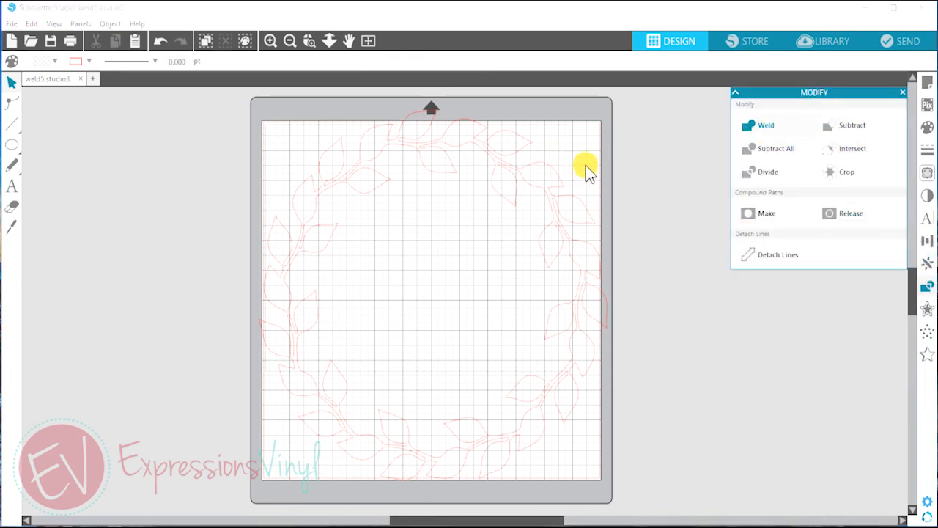
{"action": "mouse_move", "coordinate": [453, 190]}
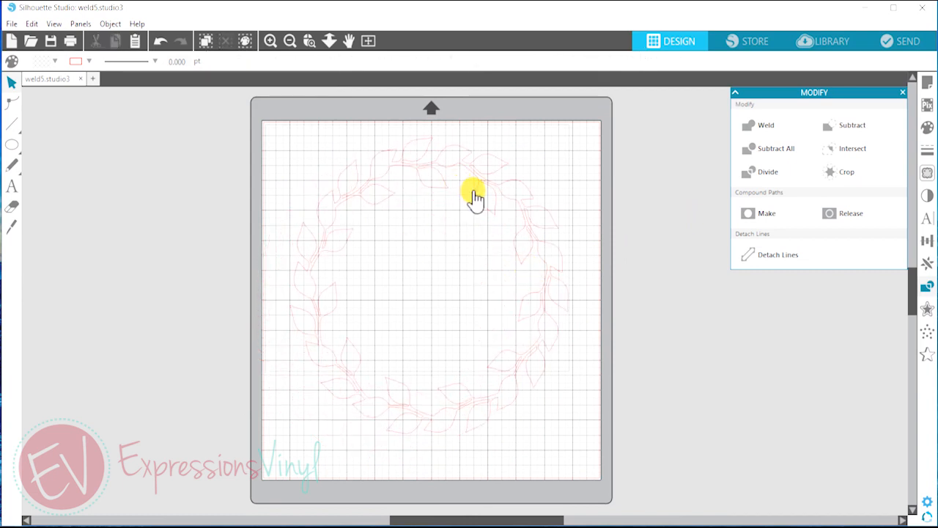
{"action": "mouse_move", "coordinate": [489, 209]}
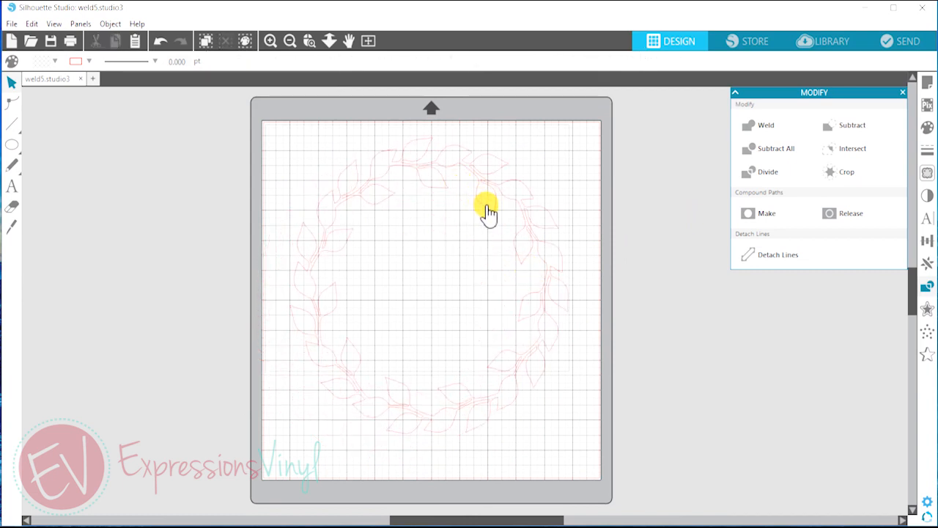
{"action": "mouse_move", "coordinate": [546, 223]}
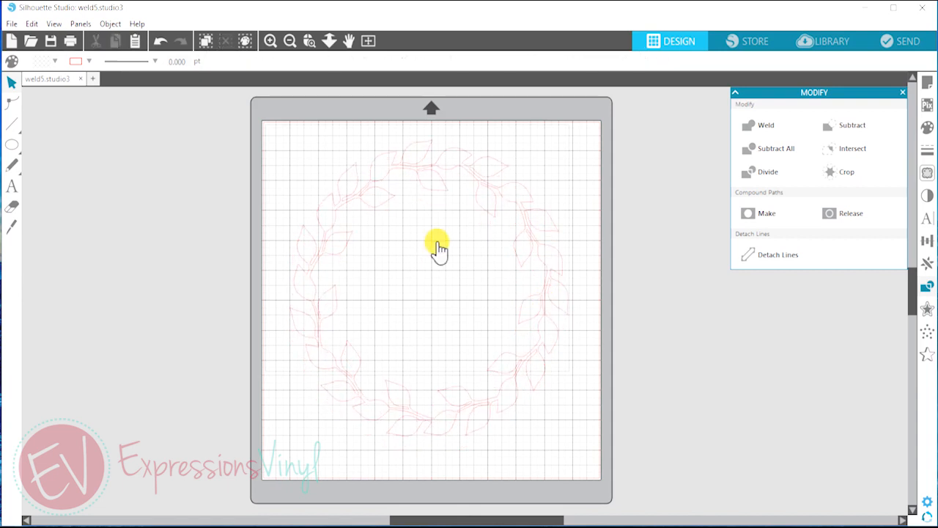
{"action": "mouse_move", "coordinate": [587, 262]}
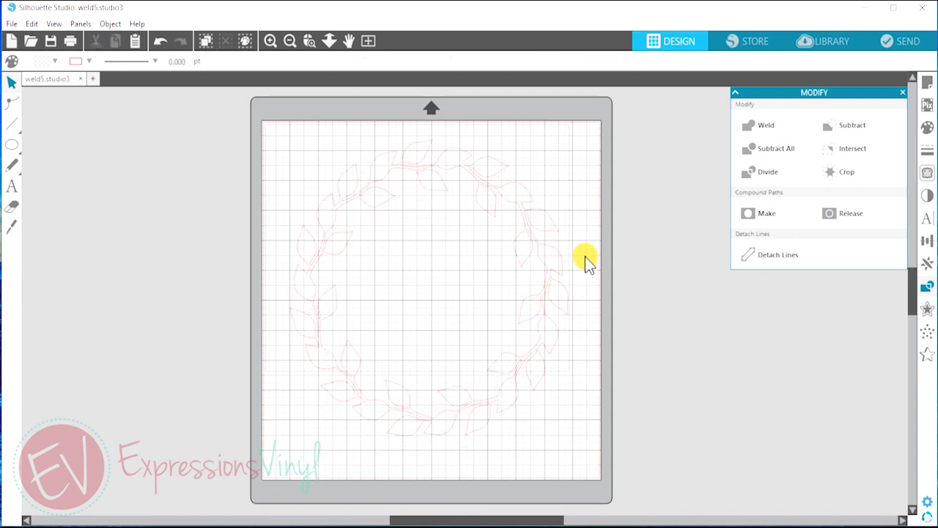